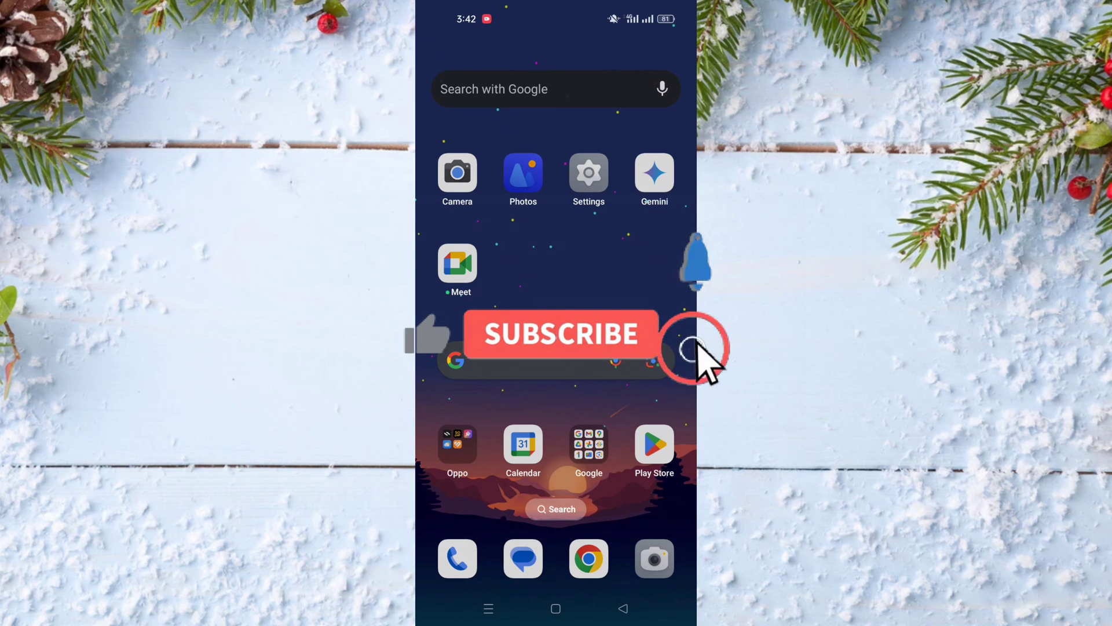
# Move the Android home screen to the next page of apps and folders.
pyautogui.click(560, 334)
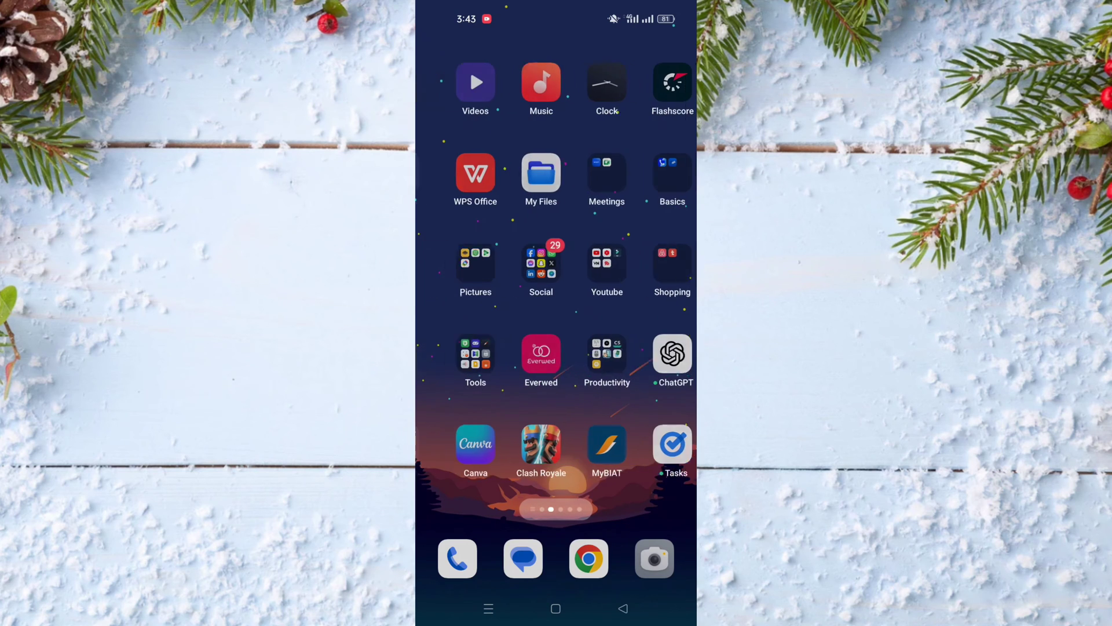
# Swipe to the later app page and launch the Everand reading app.
pyautogui.hscroll(-3)
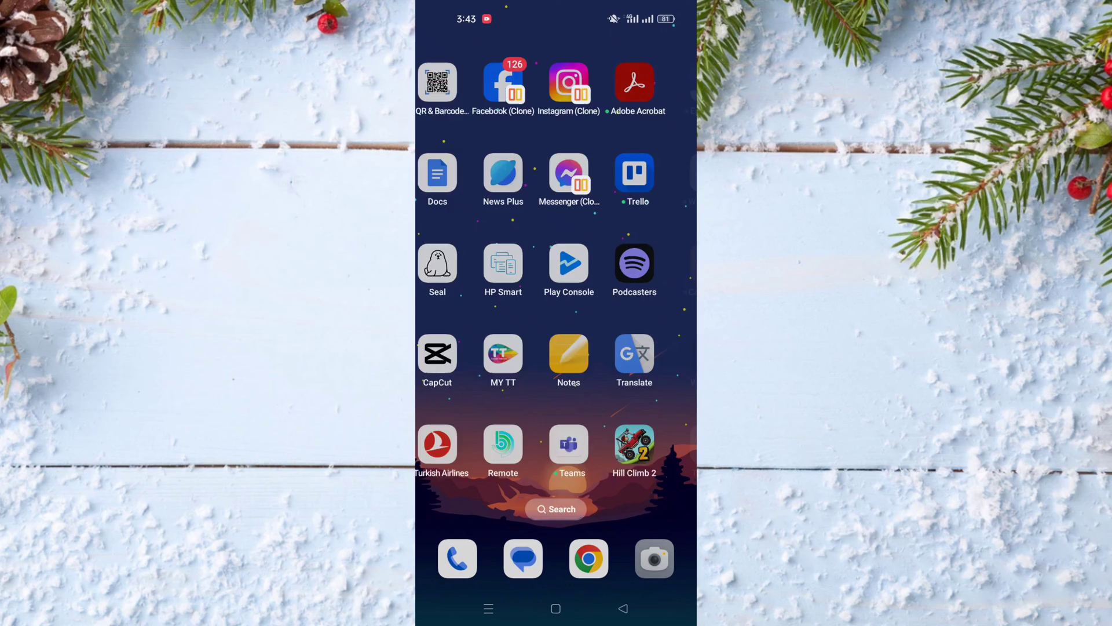
pyautogui.hscroll(-3)
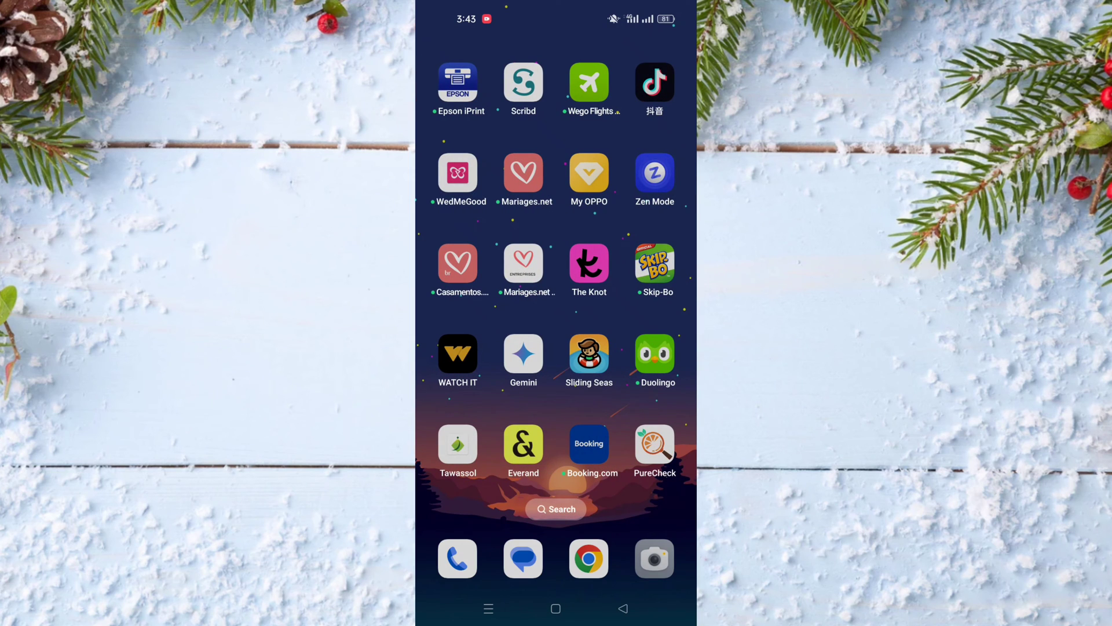
pyautogui.click(522, 450)
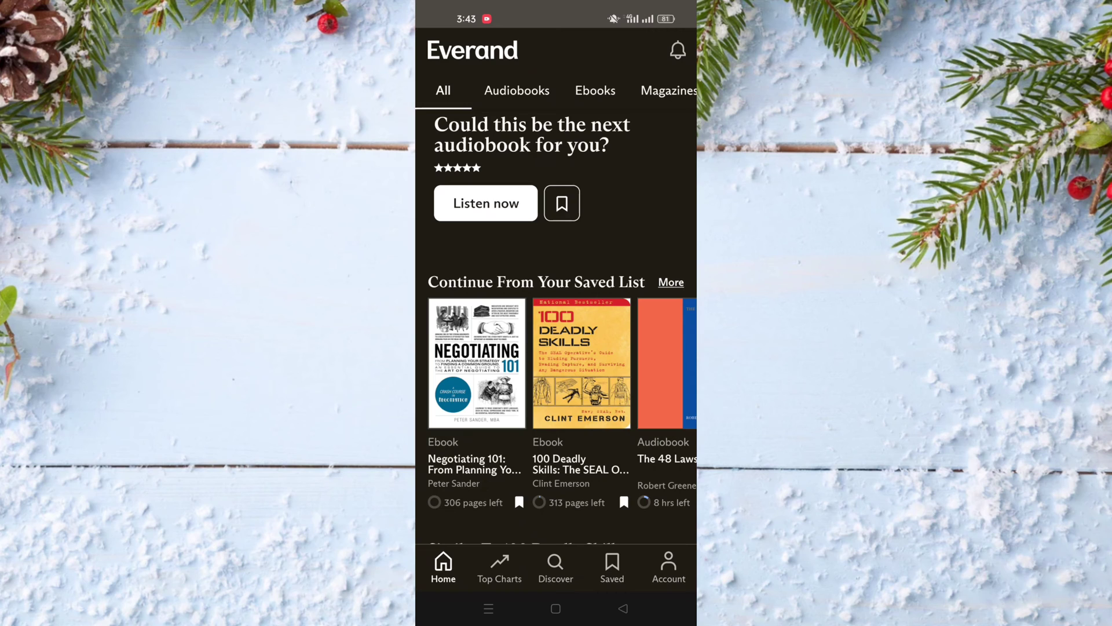
# Open the Negotiating 101 ebook from the saved list and scroll its table of contents.
pyautogui.click(476, 362)
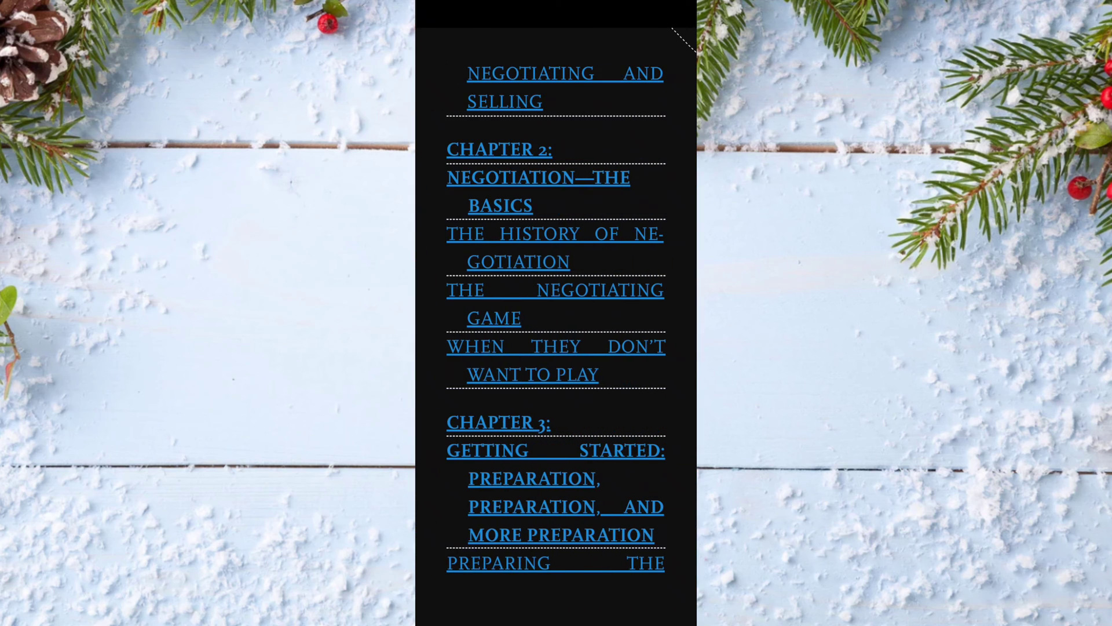
pyautogui.scroll(-3)
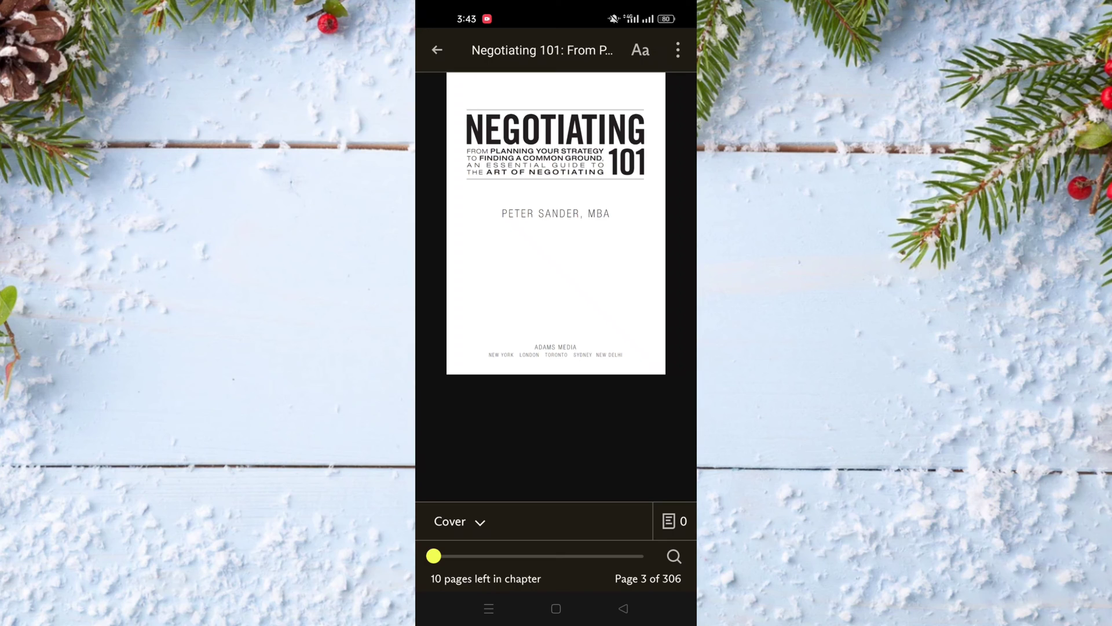
# Download Negotiating 101 (3MB) for offline reading from the reader's three-dot menu.
pyautogui.click(677, 50)
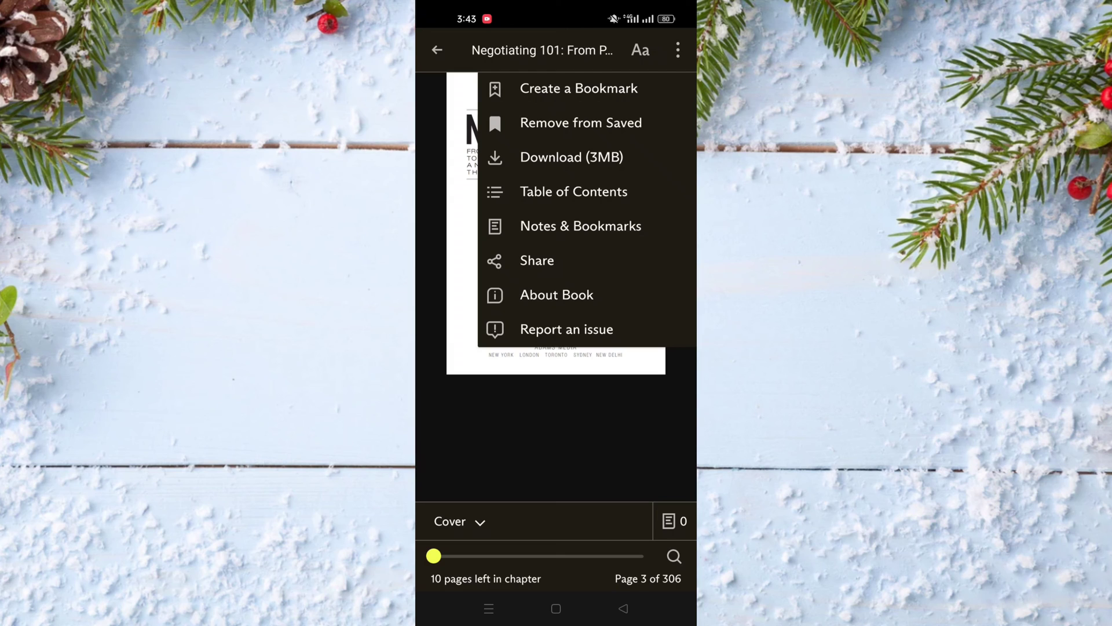
pyautogui.click(571, 157)
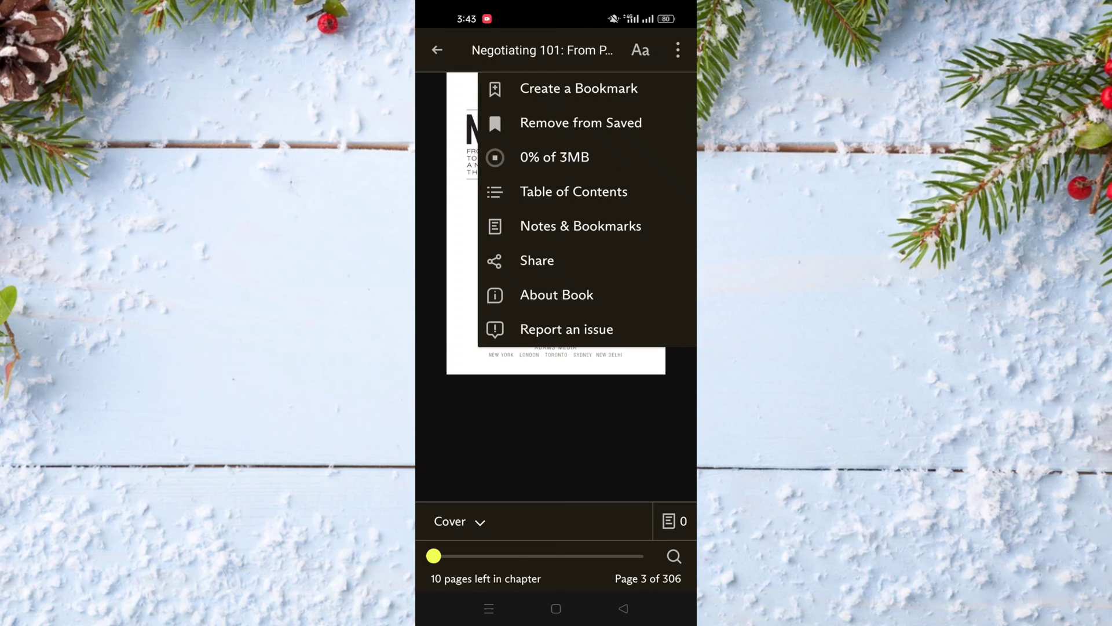